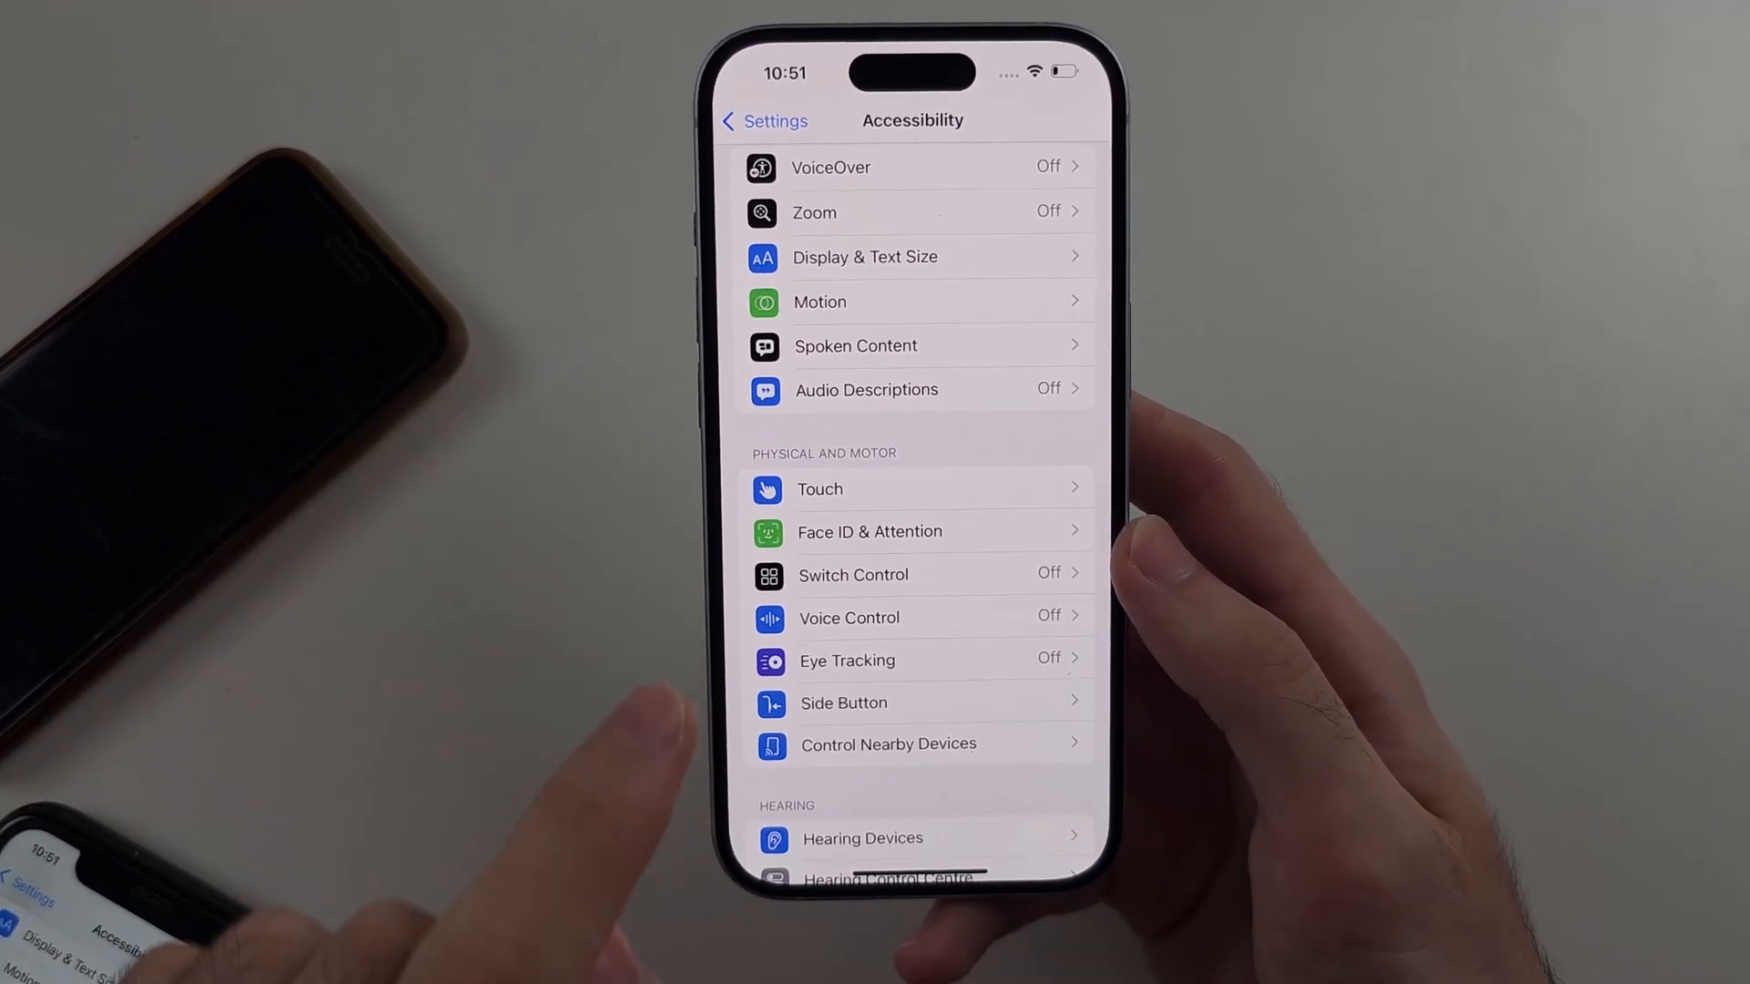
Return to the main Settings list and scroll toward the Accessibility entry on the second iPhone.
left_click(764, 120)
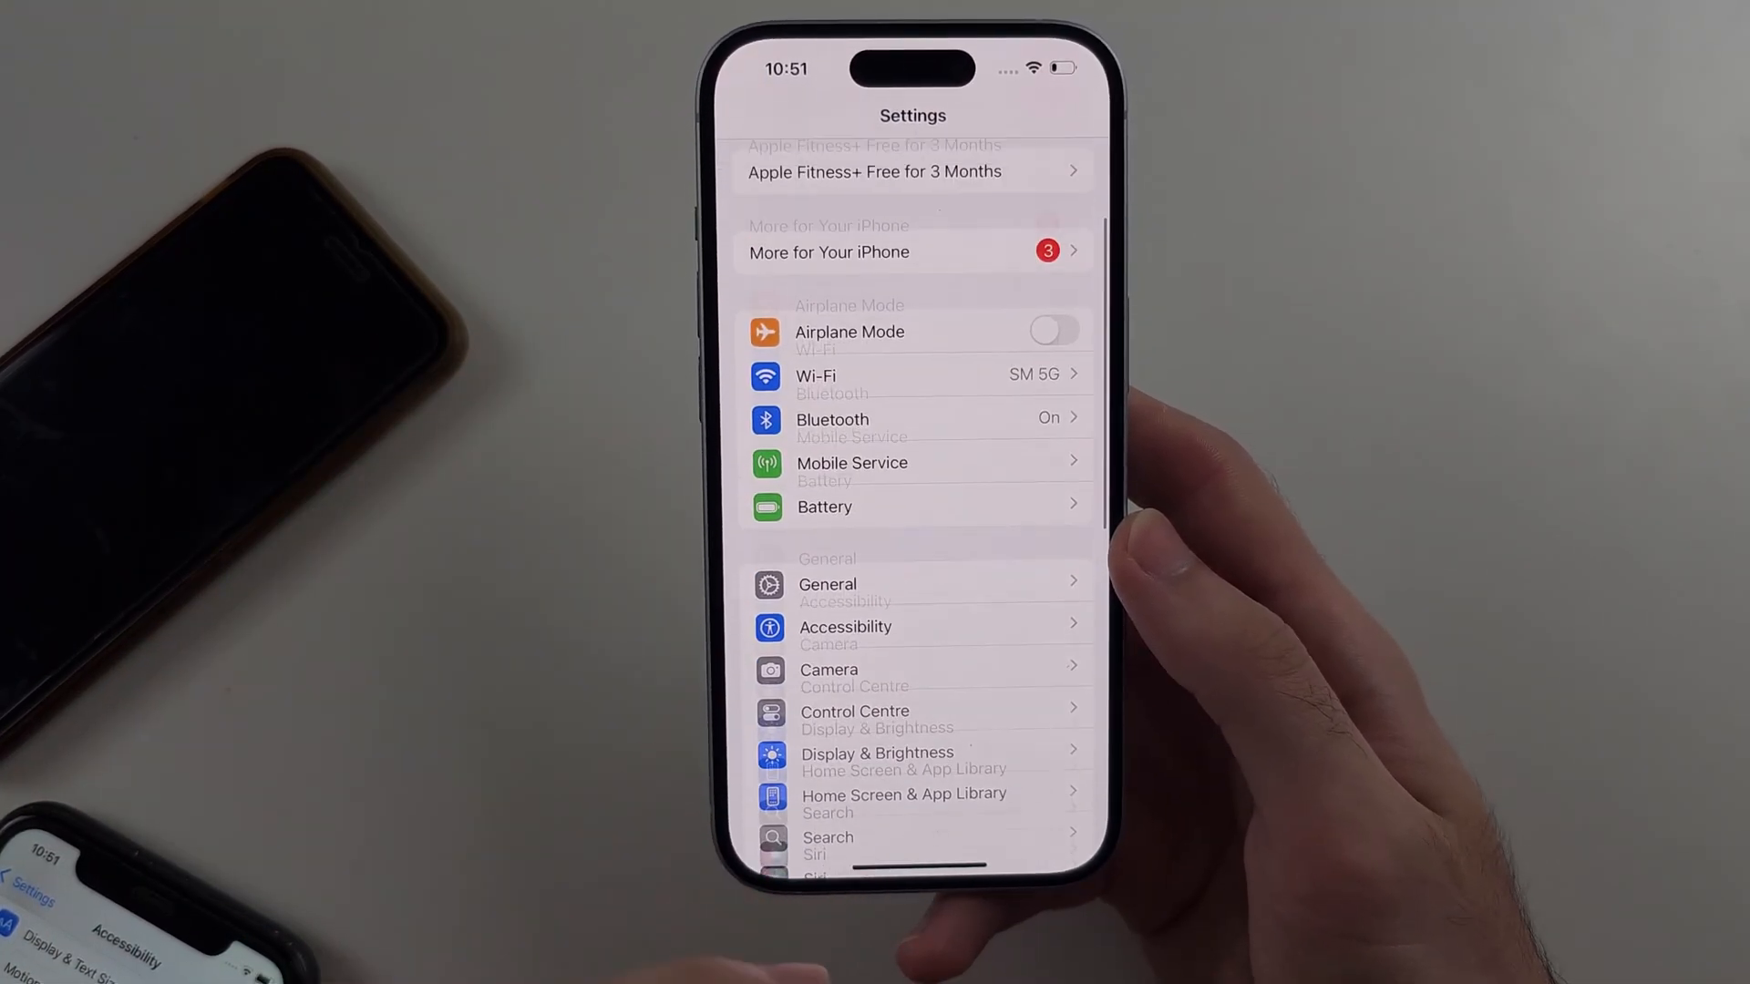
scroll("up", 3)
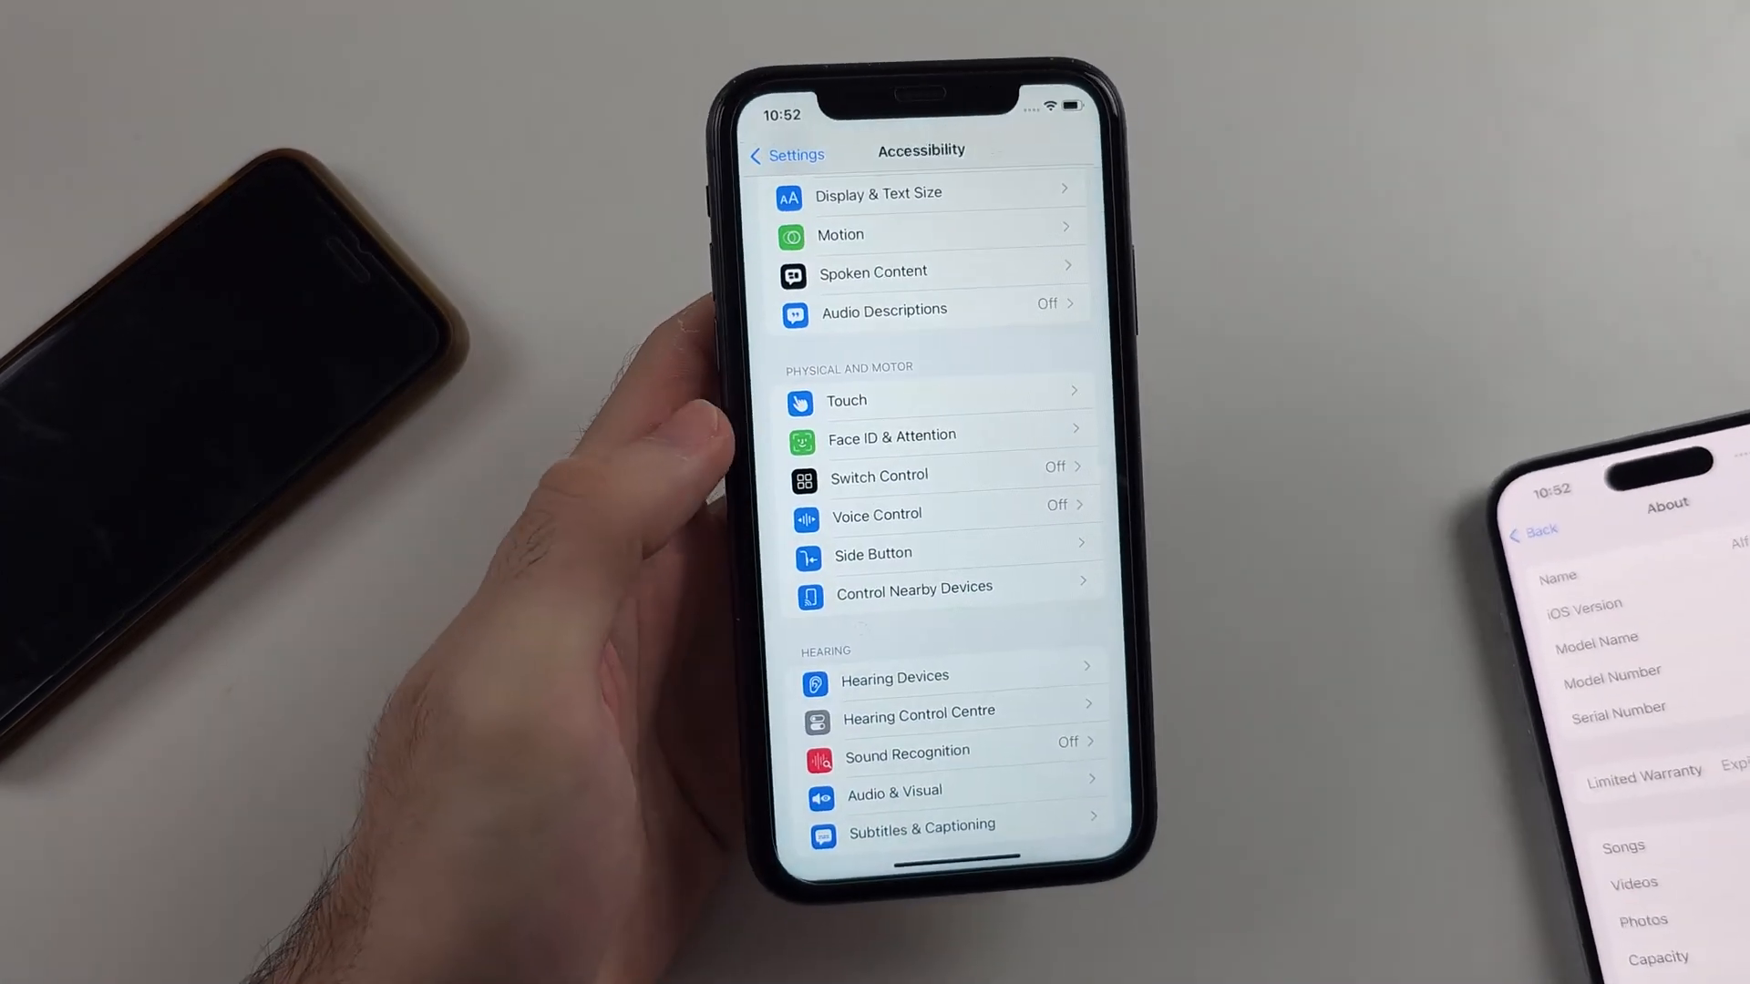
View General > About confirming iPhone 11 on iOS 18.0, then return to the Settings root.
left_click(788, 153)
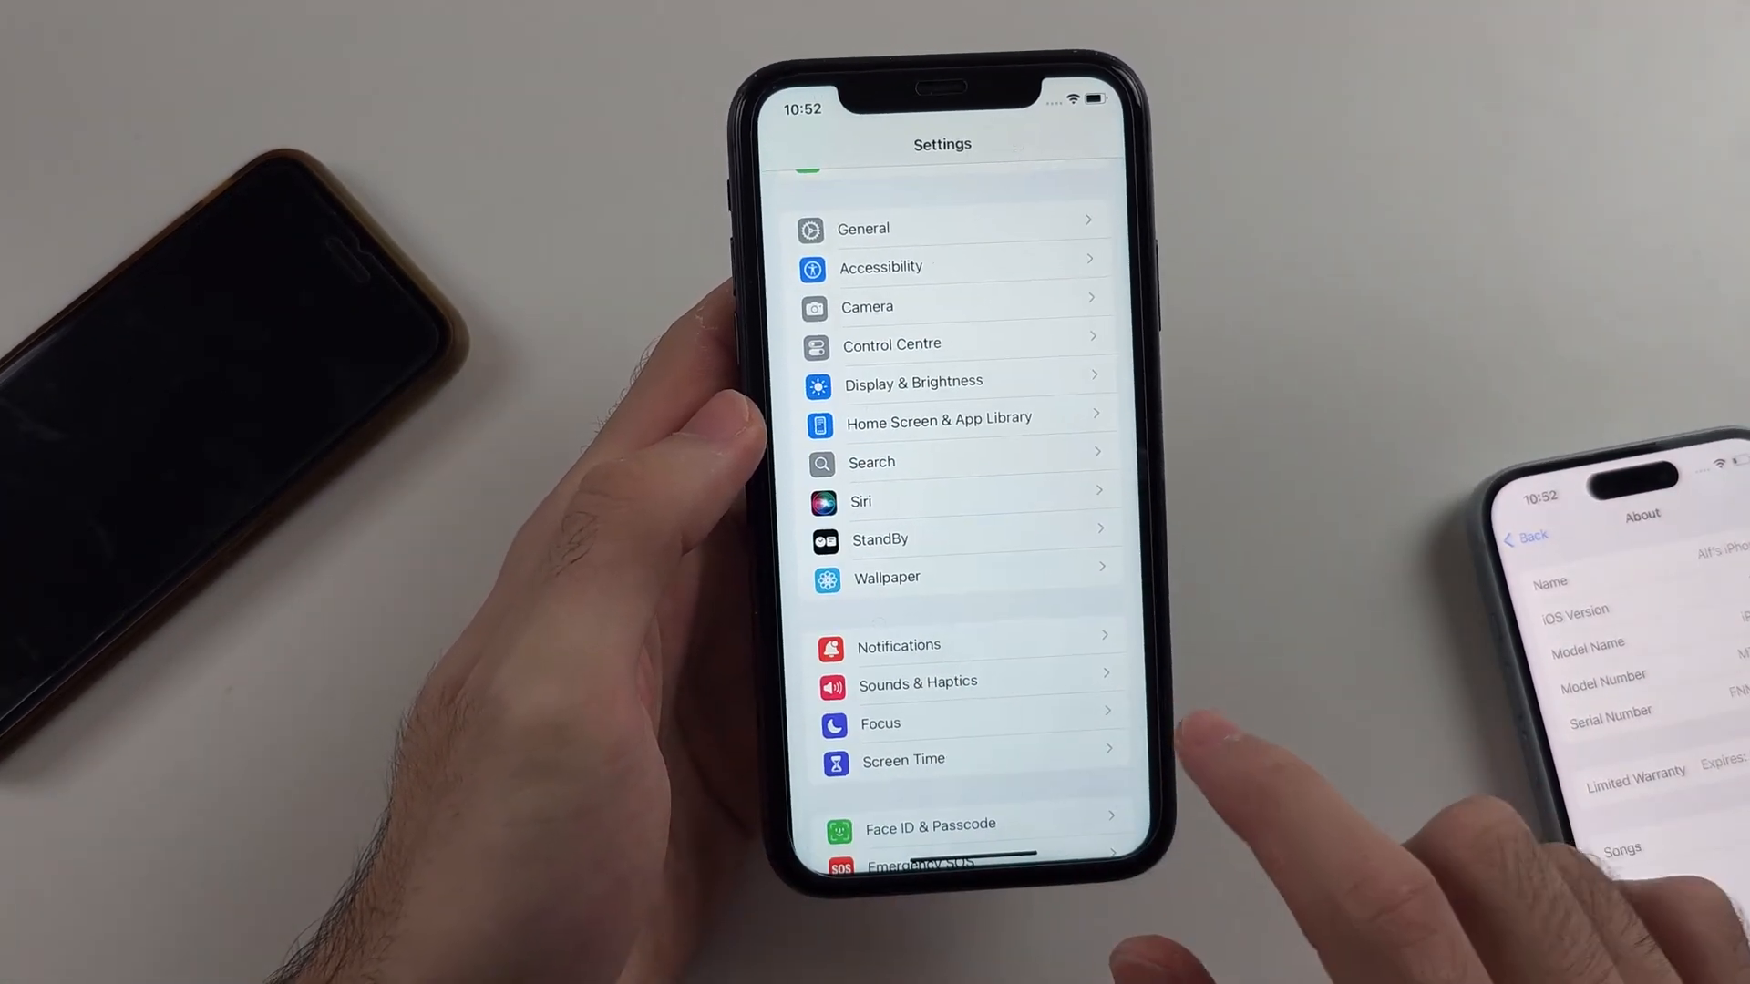
scroll("down", 3)
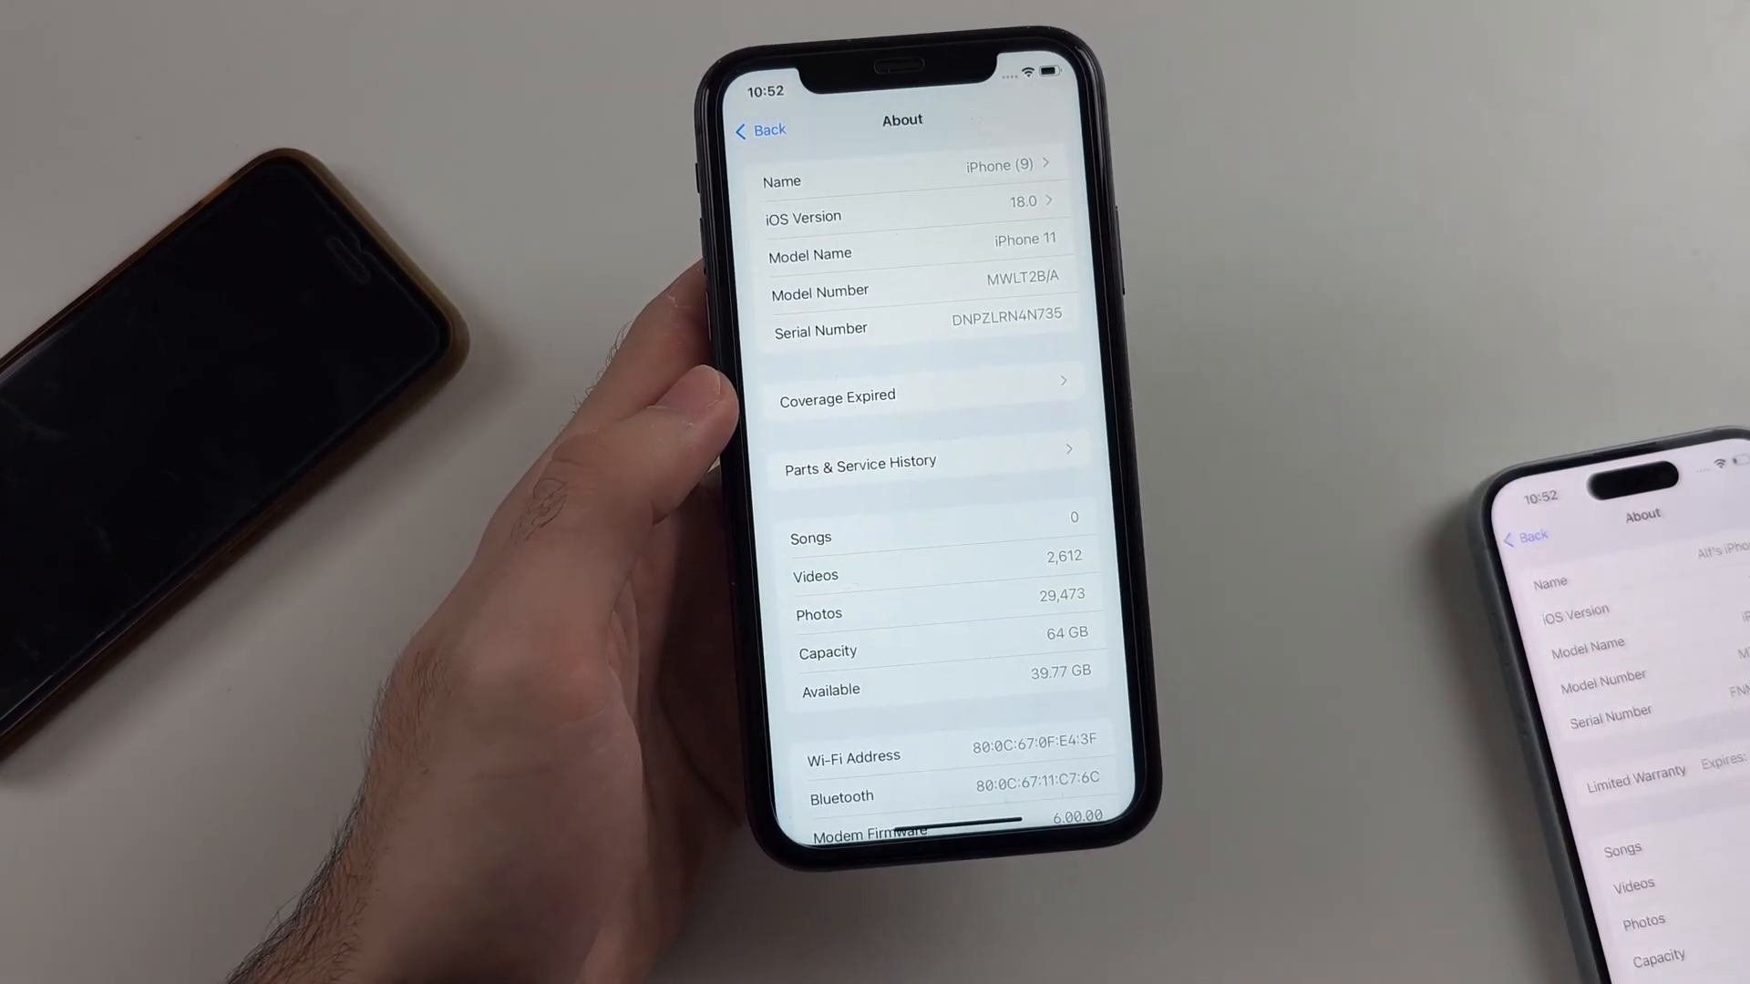
left_click(760, 129)
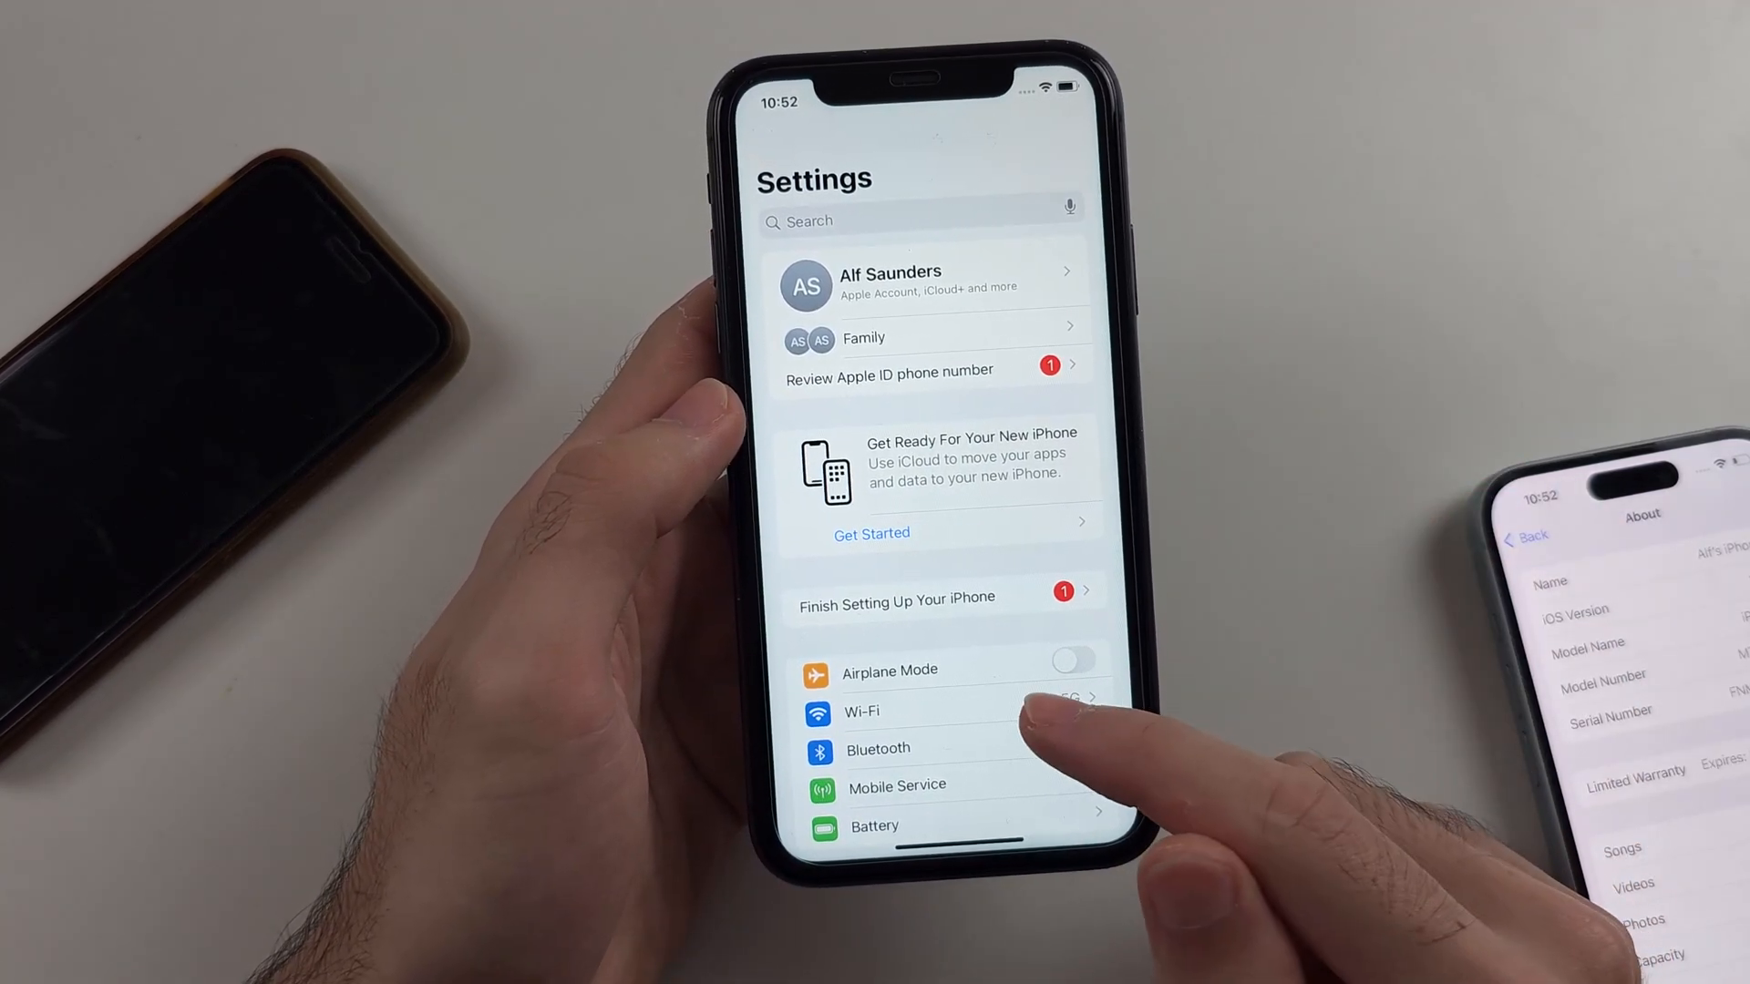
Scroll the Settings list and enter Accessibility on the iPhone 11.
scroll("up", 3)
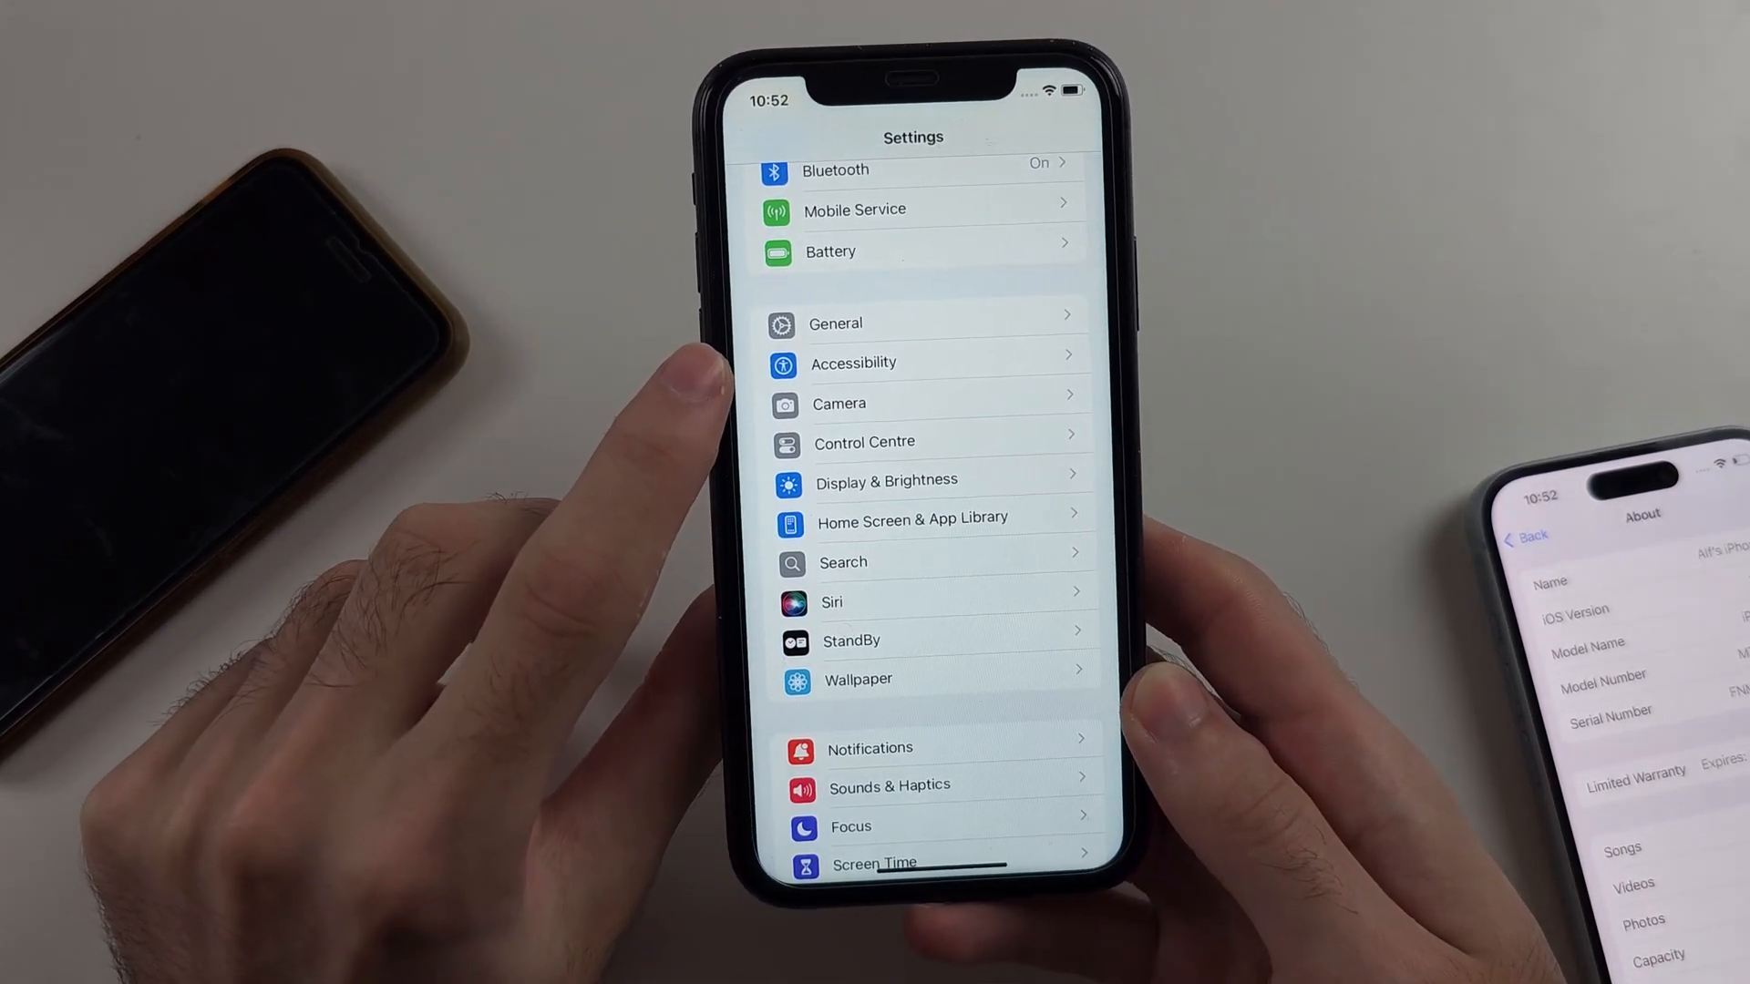
left_click(853, 363)
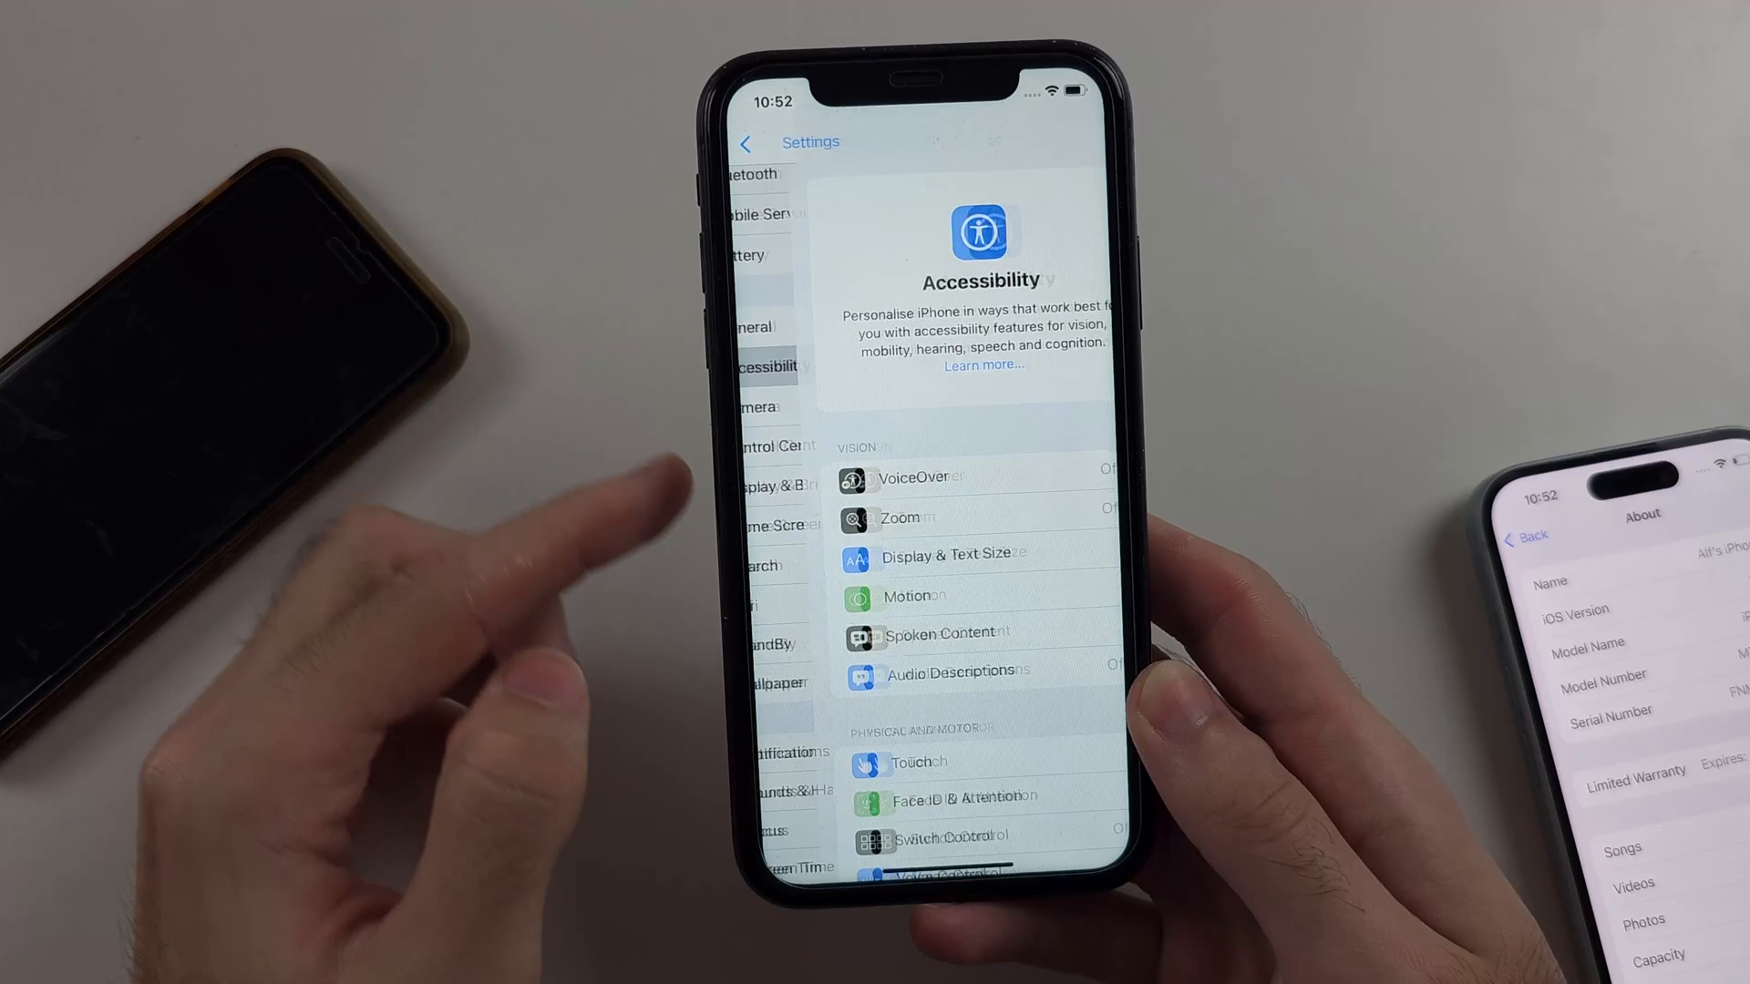